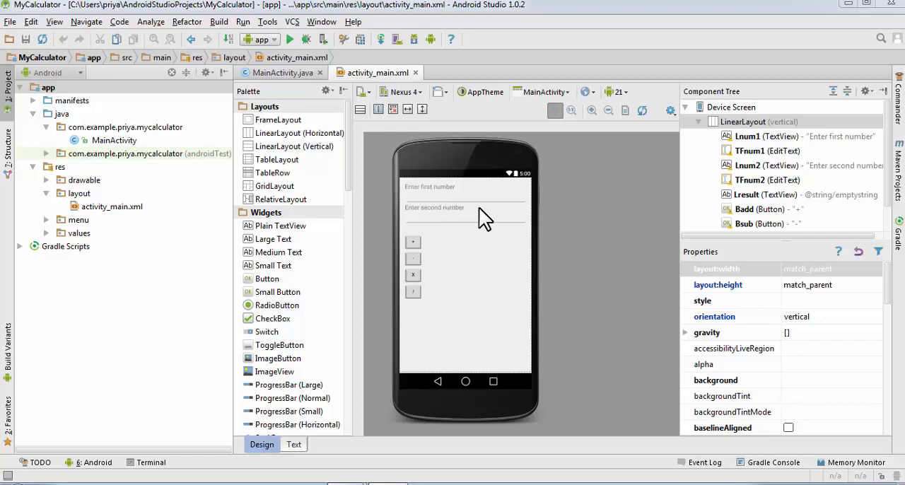
pyautogui.moveTo(304, 131)
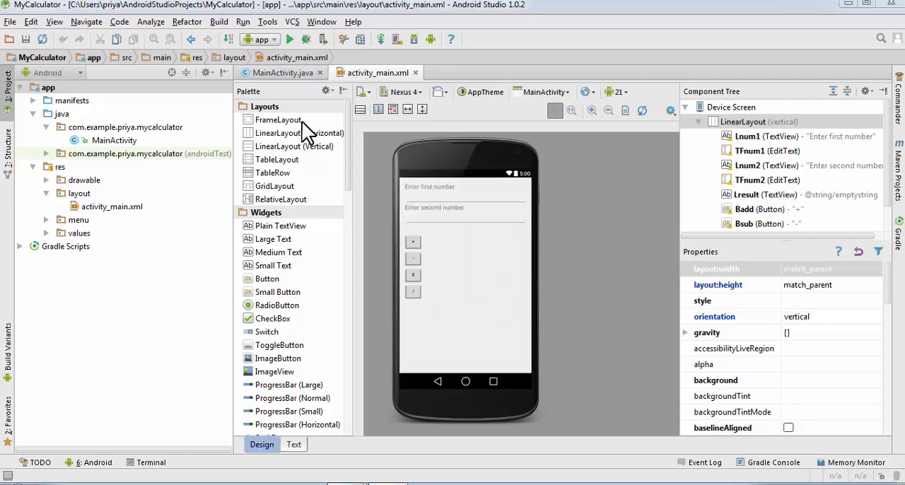
# View the MainActivity code, then return to the layout design
pyautogui.click(282, 73)
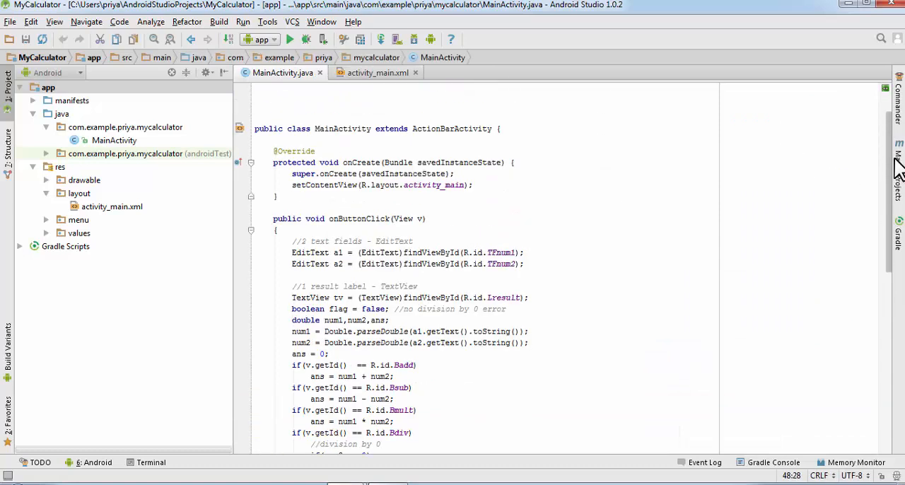
pyautogui.click(377, 72)
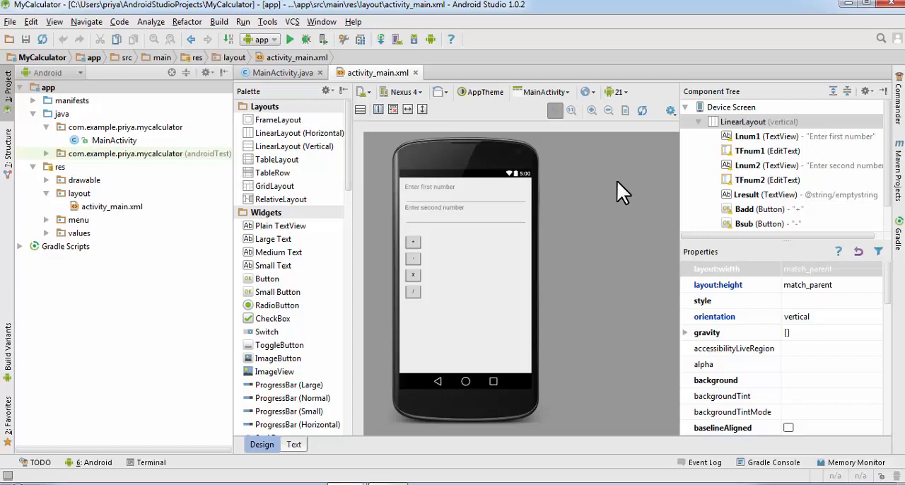
pyautogui.moveTo(449, 141)
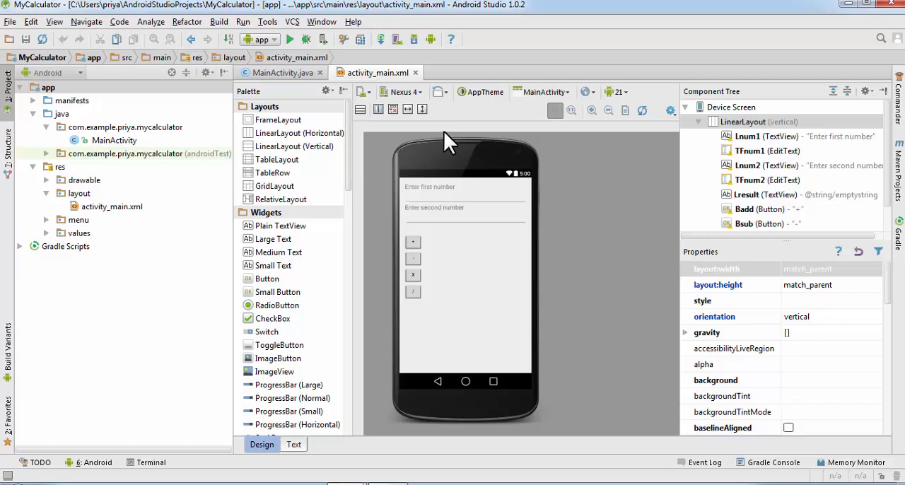
pyautogui.moveTo(430, 39)
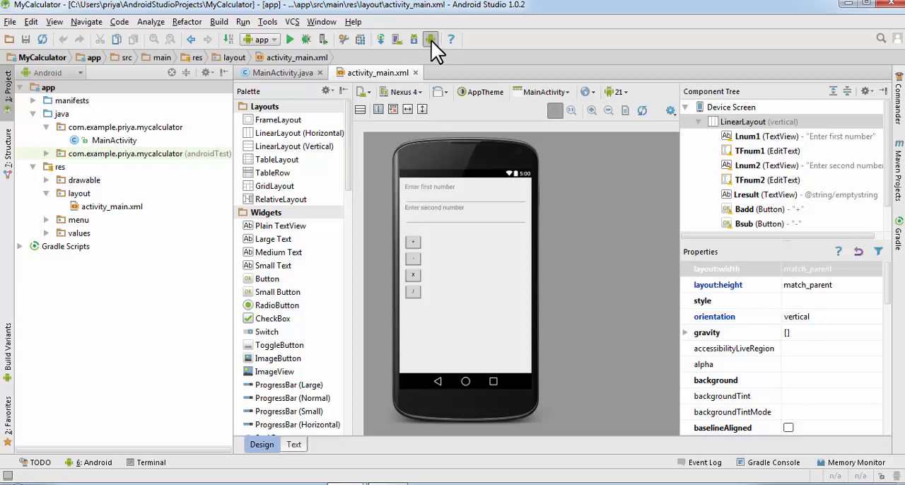
pyautogui.moveTo(431, 39)
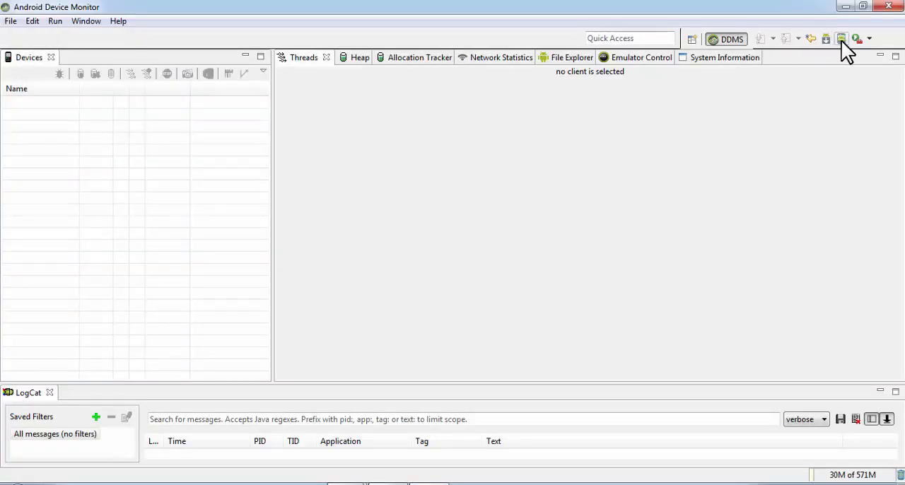
pyautogui.moveTo(841, 39)
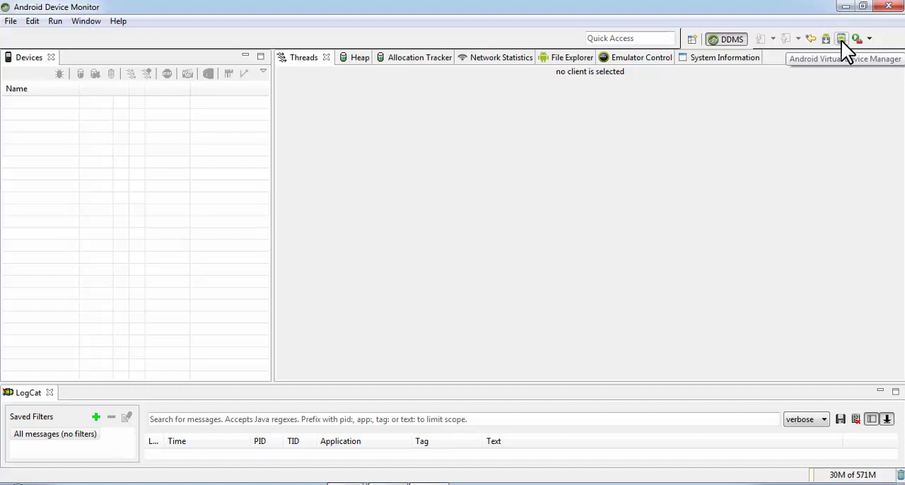
pyautogui.moveTo(669, 219)
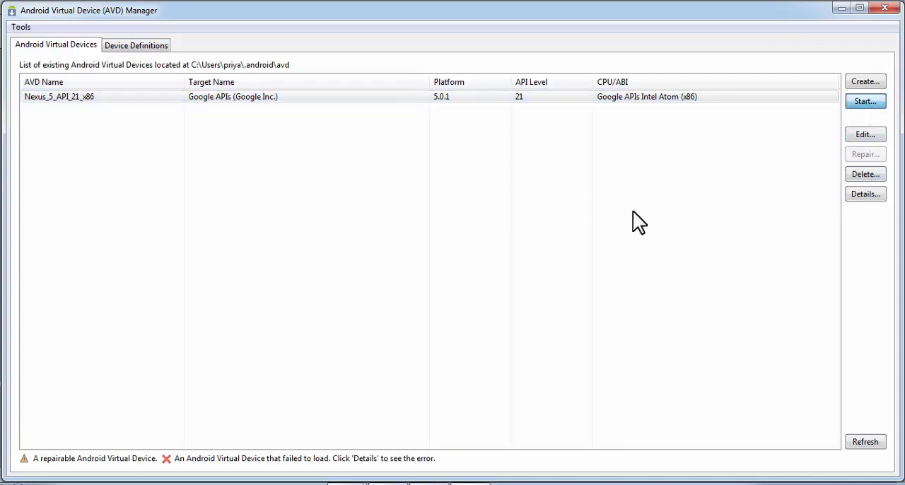
# Start the Nexus_5_API_21_x86 virtual device from the AVD Manager
pyautogui.click(864, 100)
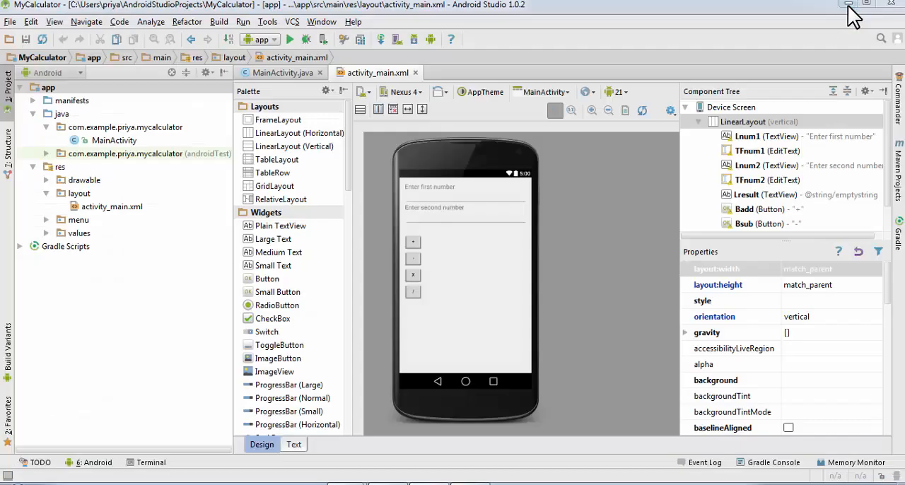
pyautogui.moveTo(639, 314)
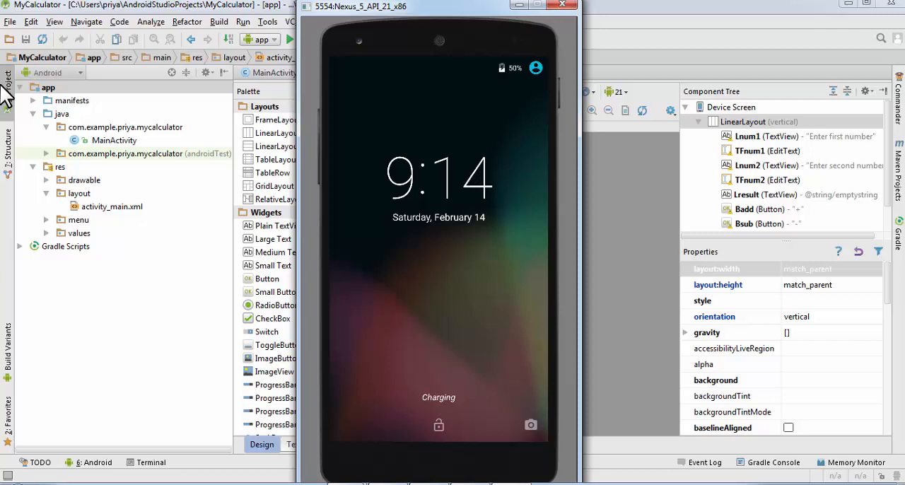
pyautogui.moveTo(392, 28)
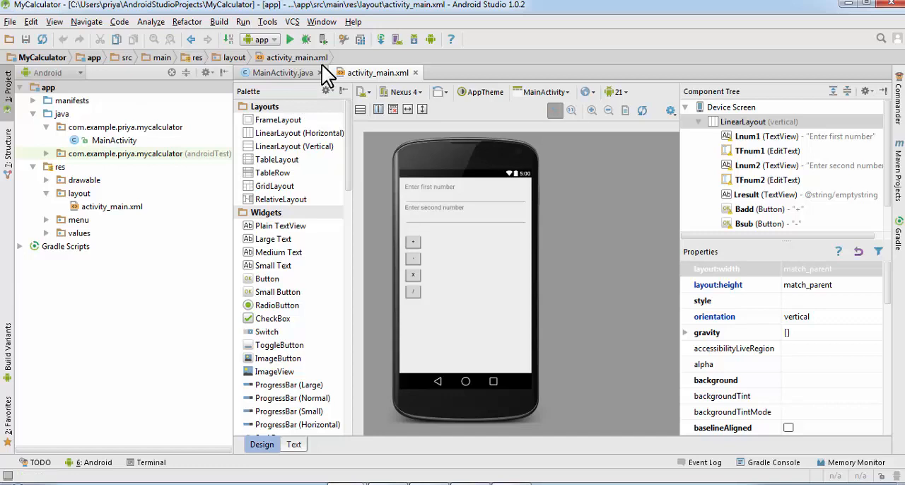
pyautogui.moveTo(289, 39)
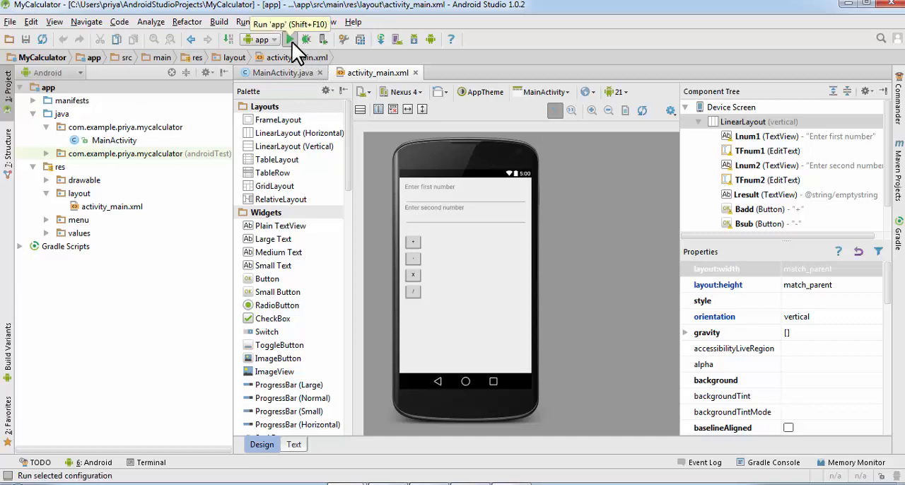
# Build and run the MyCalculator app, returning to the project window
pyautogui.click(290, 39)
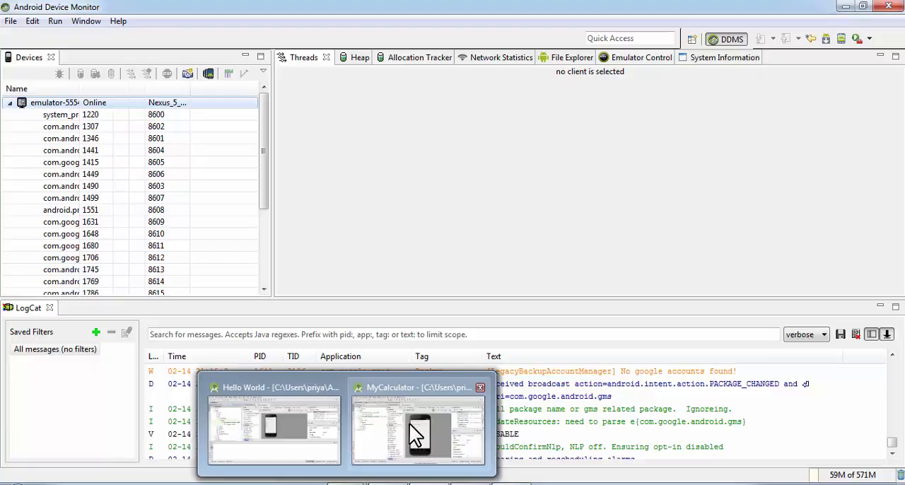
pyautogui.click(417, 431)
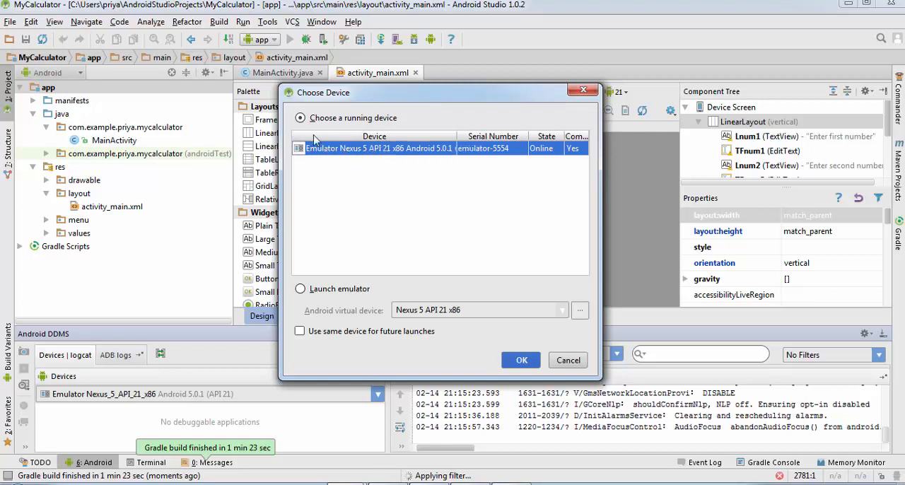
# Deploy MyCalculator to the running Nexus 5 emulator and watch the install output
pyautogui.click(521, 359)
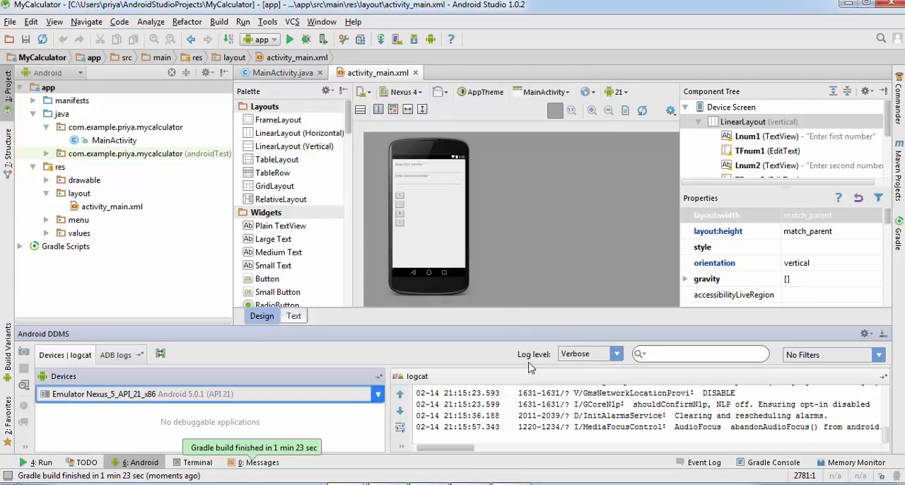
pyautogui.click(288, 38)
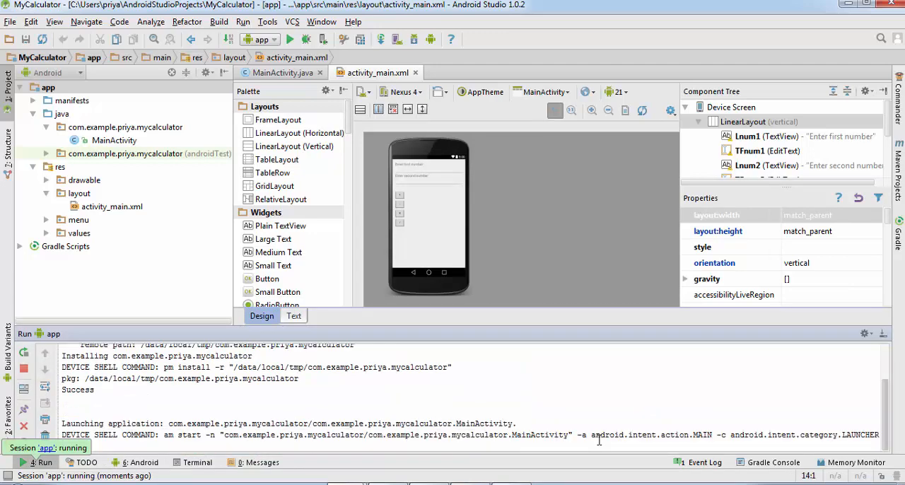
pyautogui.click(142, 462)
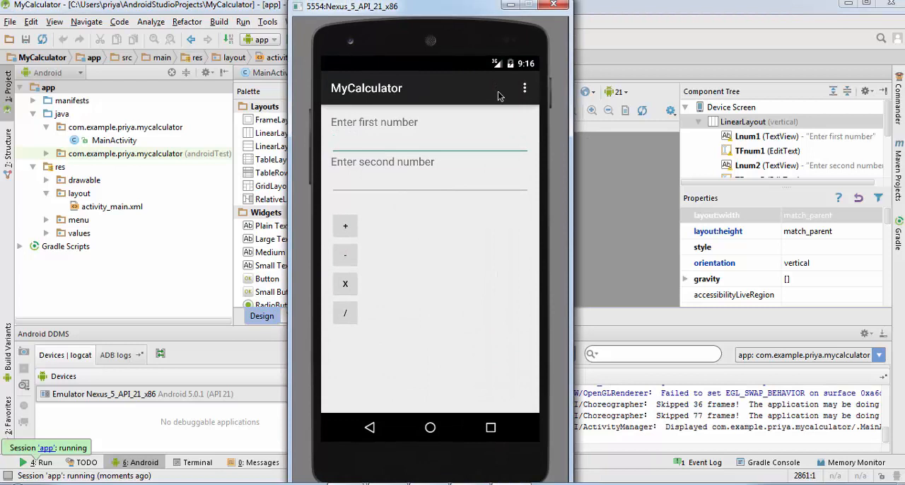
pyautogui.moveTo(521, 205)
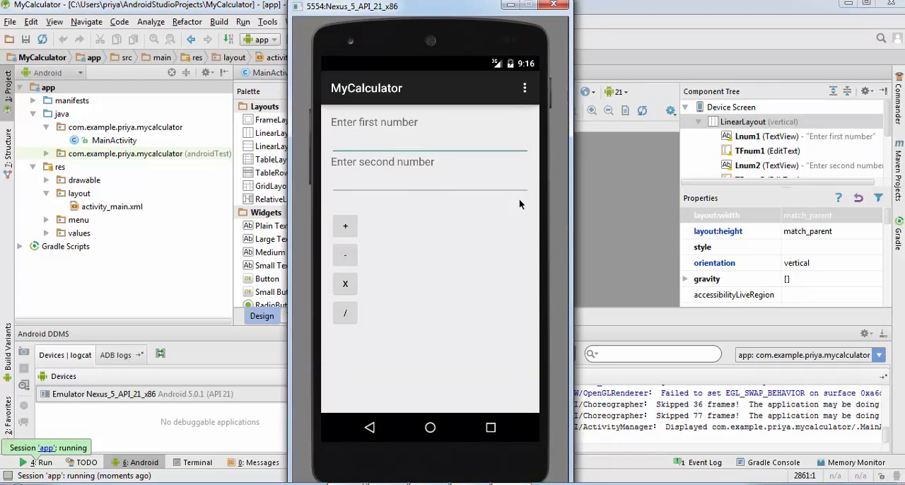
# Enter 45 and 7, getting results 38.0, 315.0 and 6.428571428571429
pyautogui.click(429, 139)
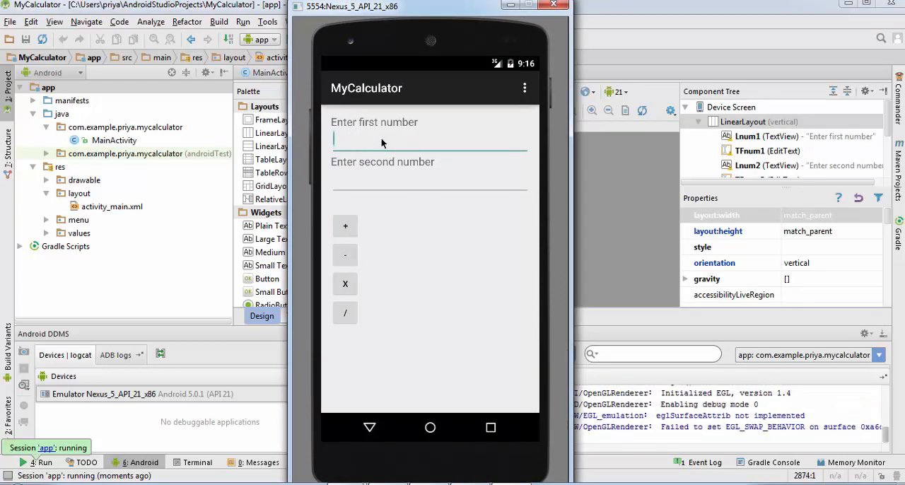
pyautogui.click(430, 139)
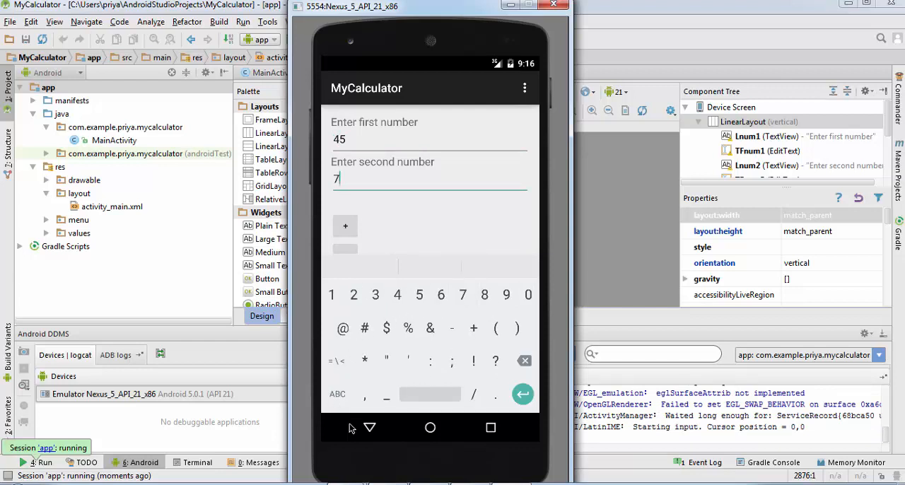
pyautogui.click(344, 225)
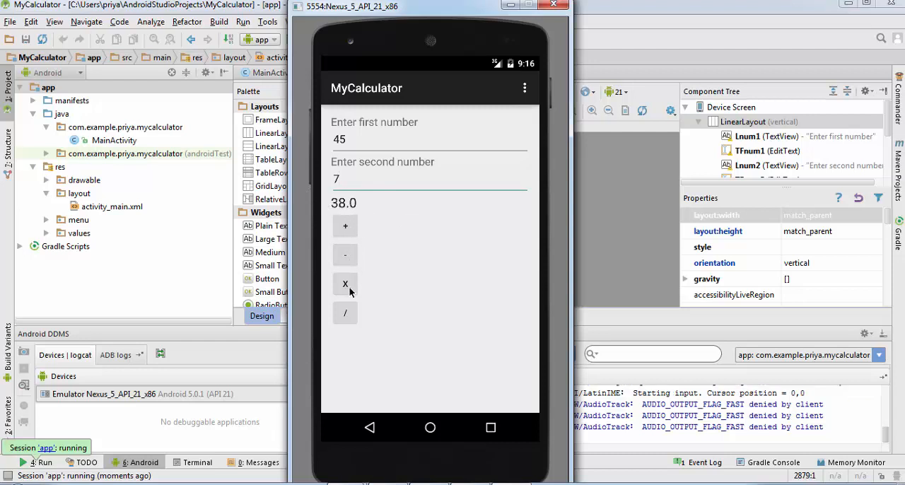
pyautogui.click(345, 284)
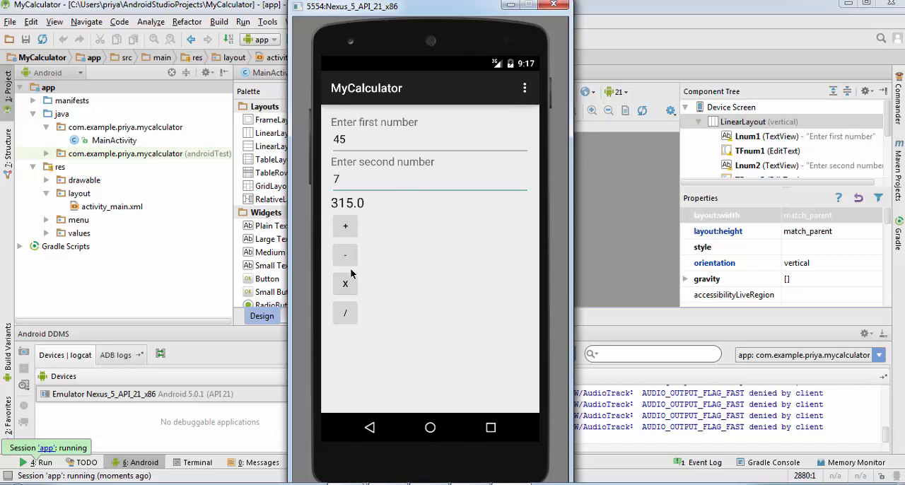
pyautogui.click(345, 312)
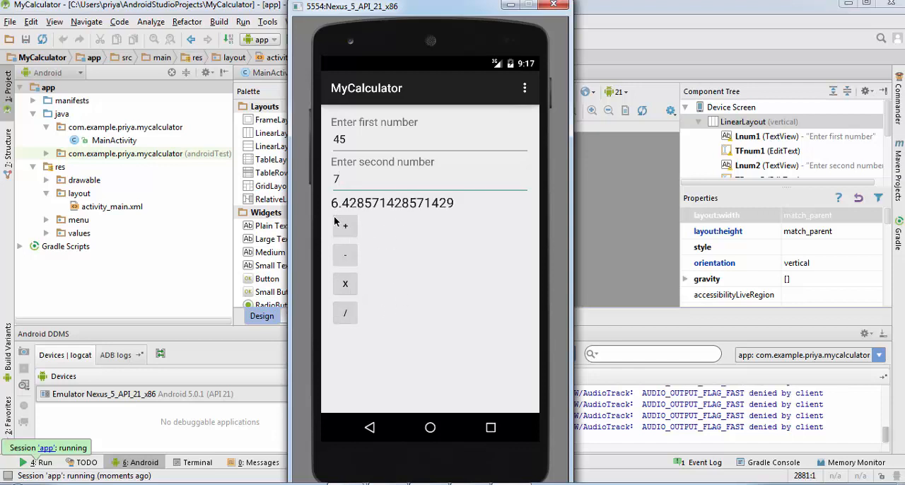
pyautogui.moveTo(433, 189)
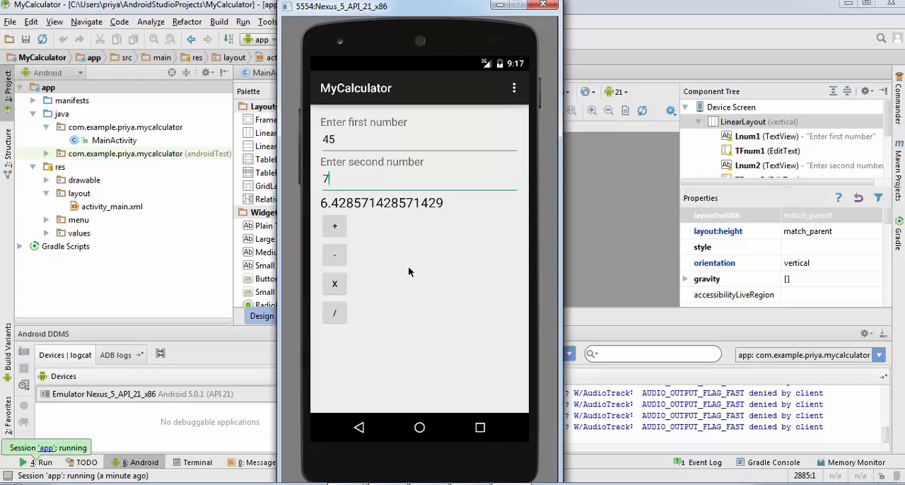
pyautogui.moveTo(420, 303)
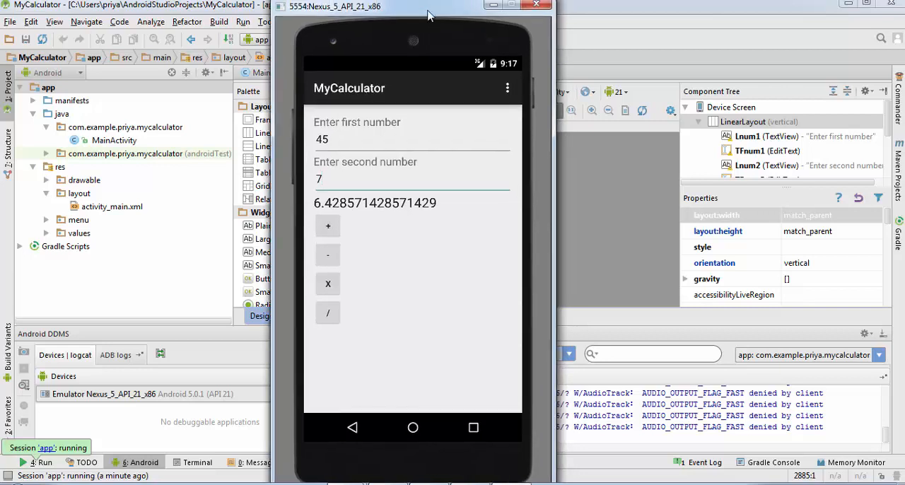
pyautogui.moveTo(456, 15)
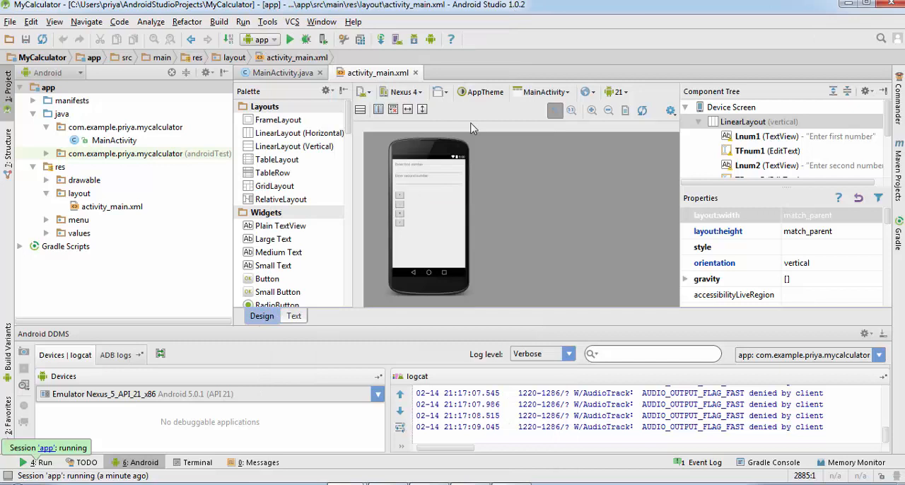
pyautogui.moveTo(564, 201)
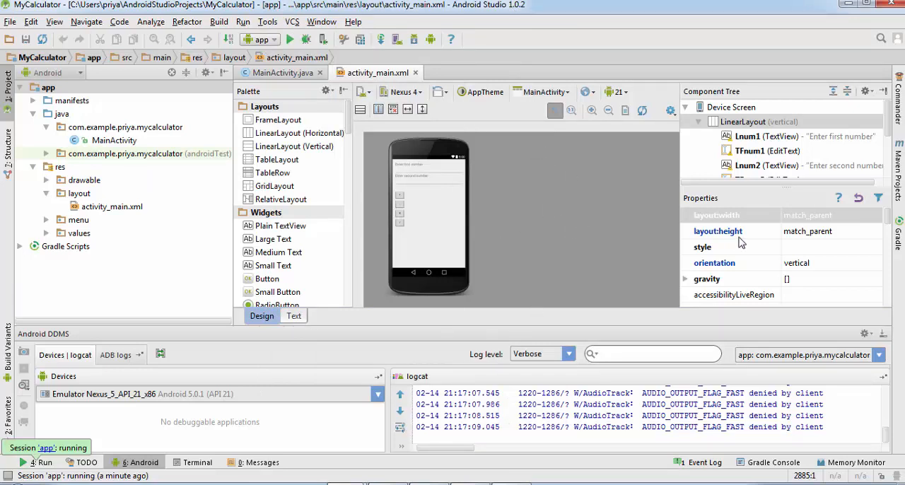
pyautogui.moveTo(553, 237)
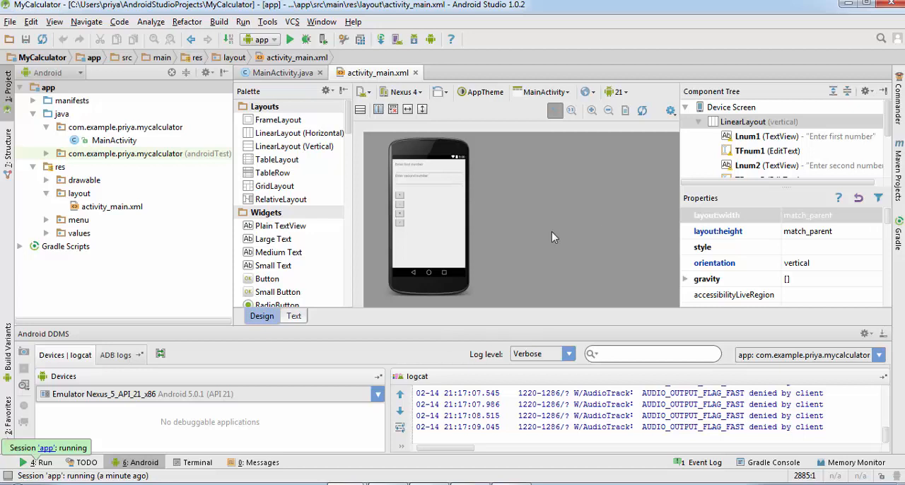